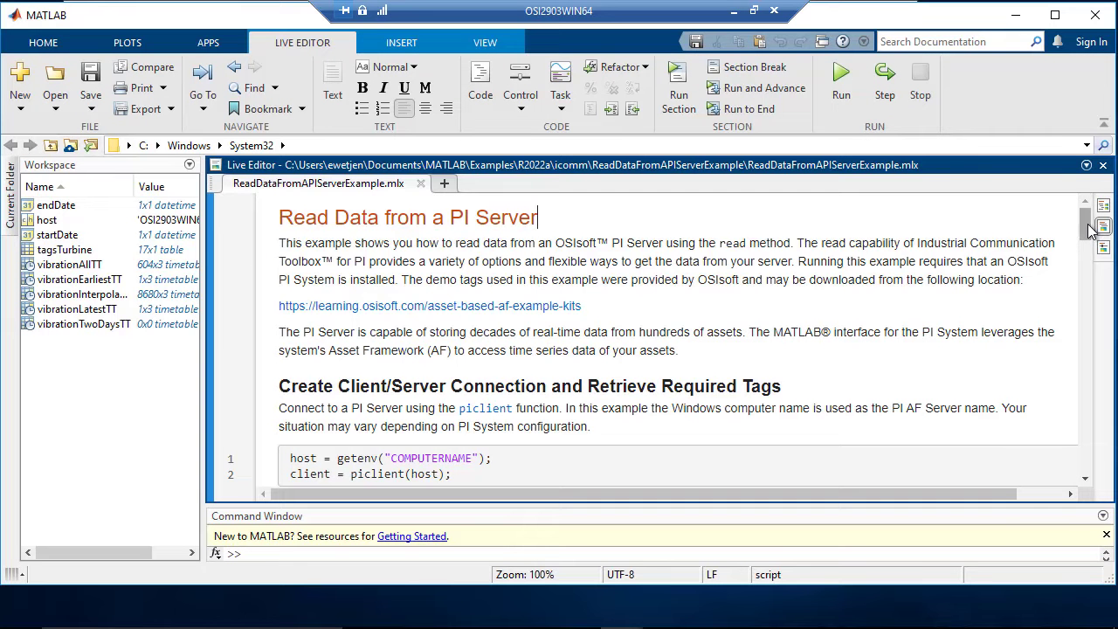
Scroll the Read Data from a PI Server live script down to the 17-row tagsTurbine table.
scroll("down", 3)
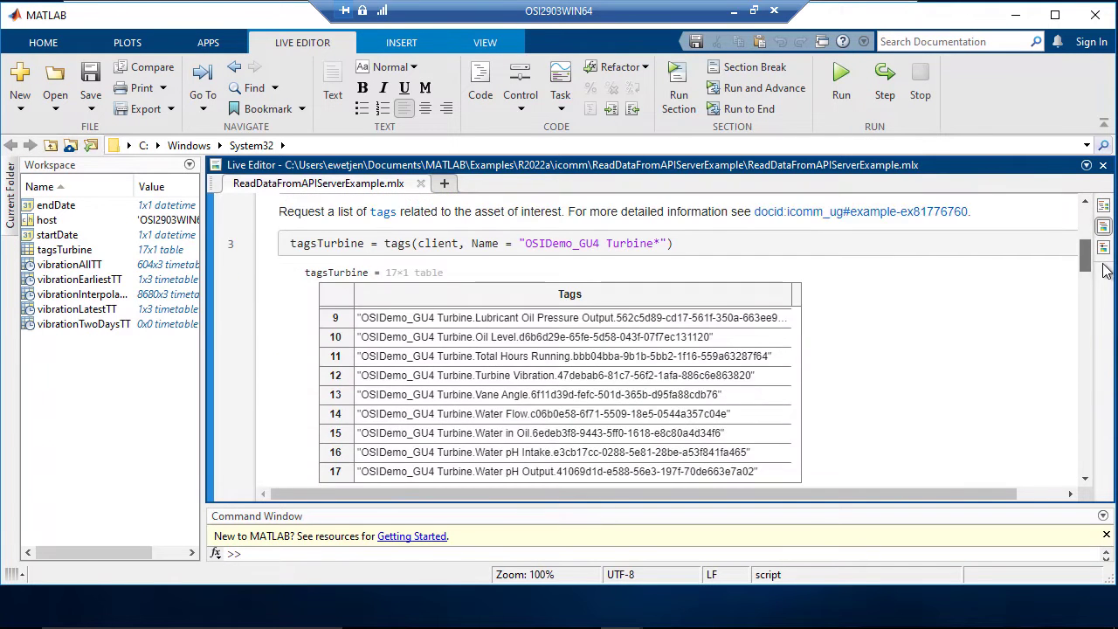
scroll("down", 3)
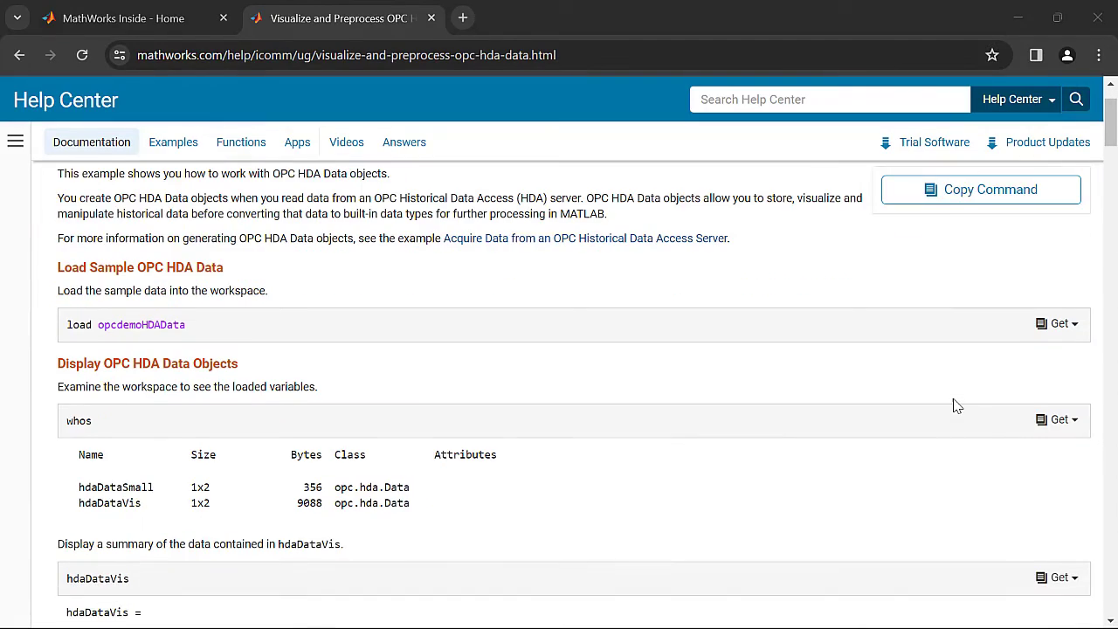
Scroll through the Visualize and Preprocess OPC HDA Data page toward the Modbus support material.
scroll("down", 3)
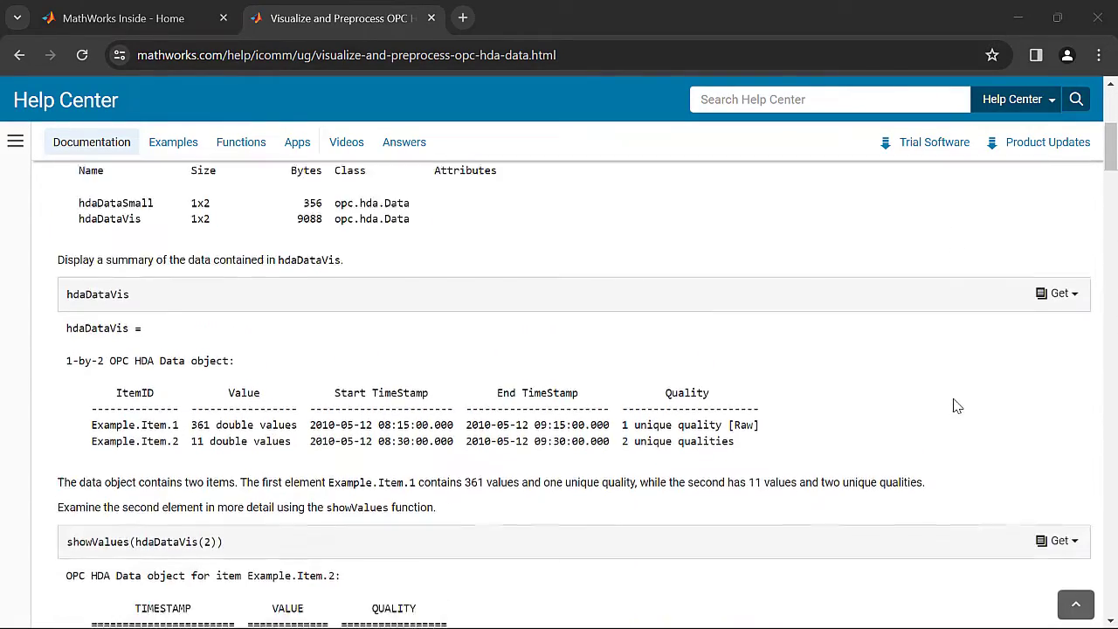
scroll("down", 3)
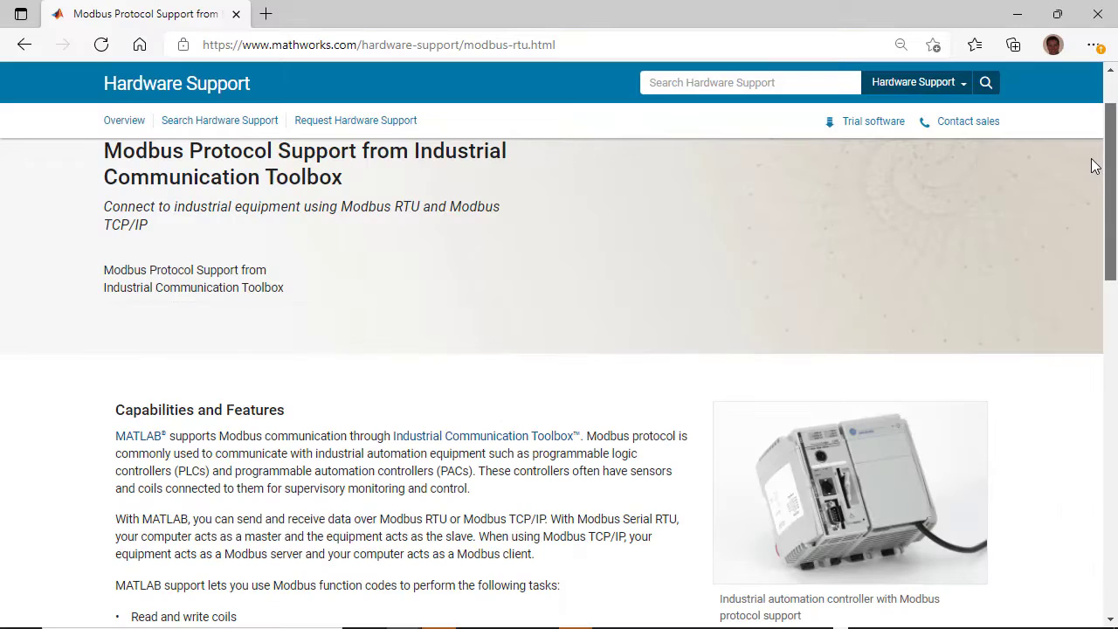
scroll("down", 3)
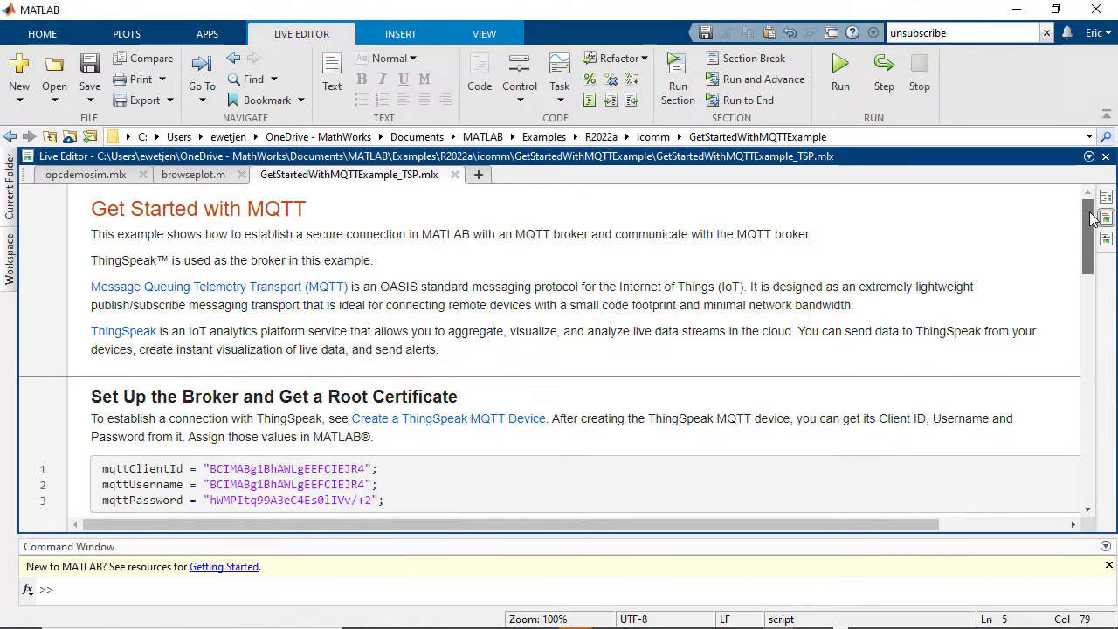
Scroll the GetStartedWithMQTTExample_TSP script from the top to the Peek and Close sections.
scroll("down", 3)
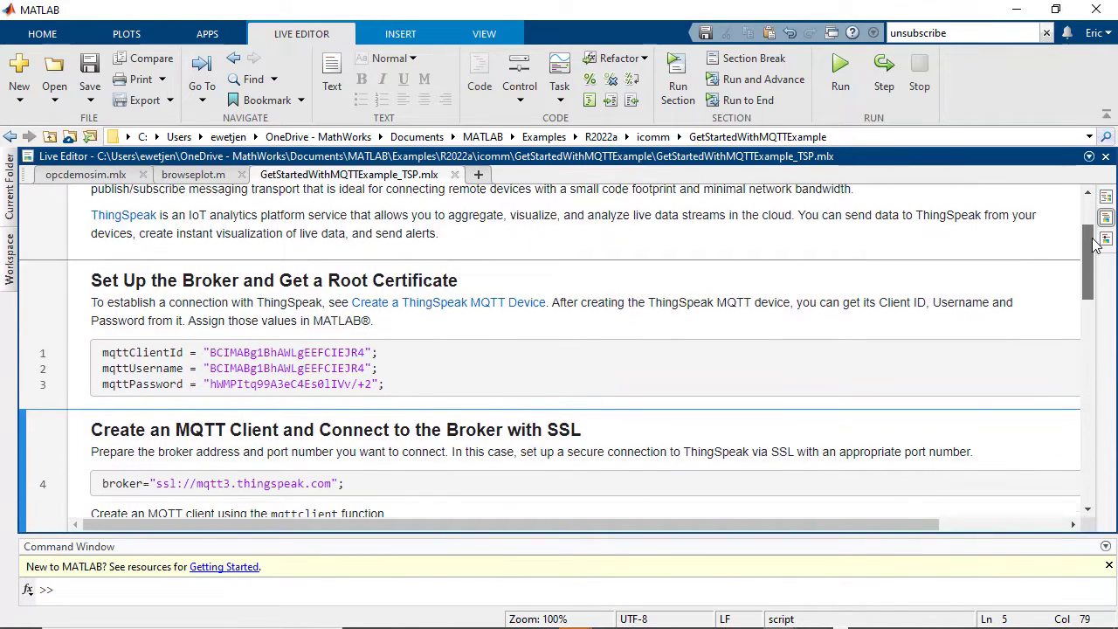
scroll("down", 3)
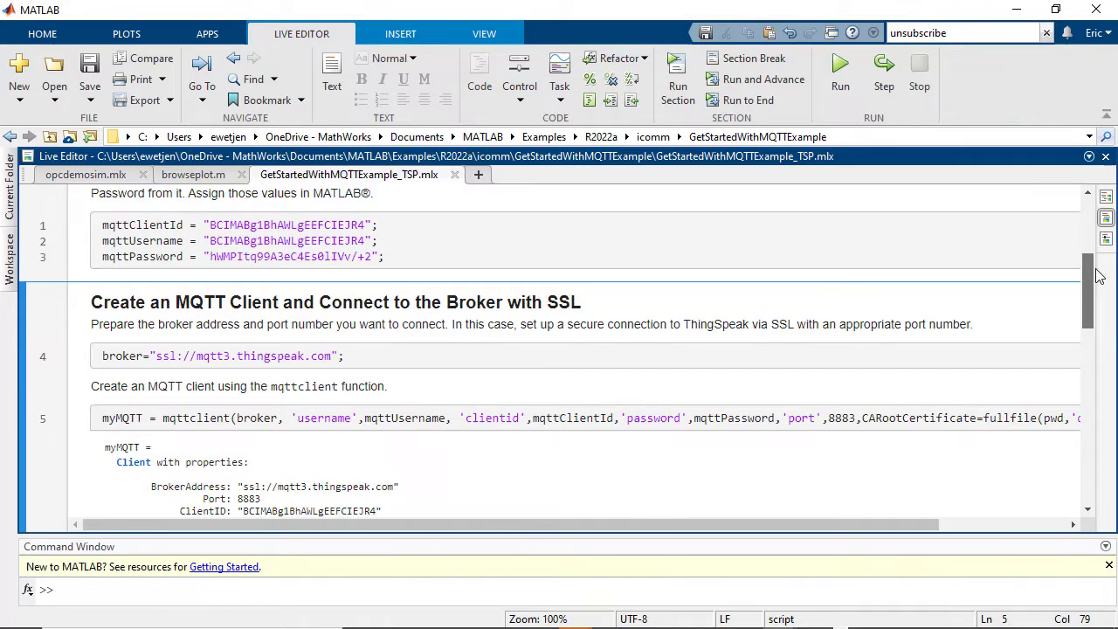
scroll("down", 3)
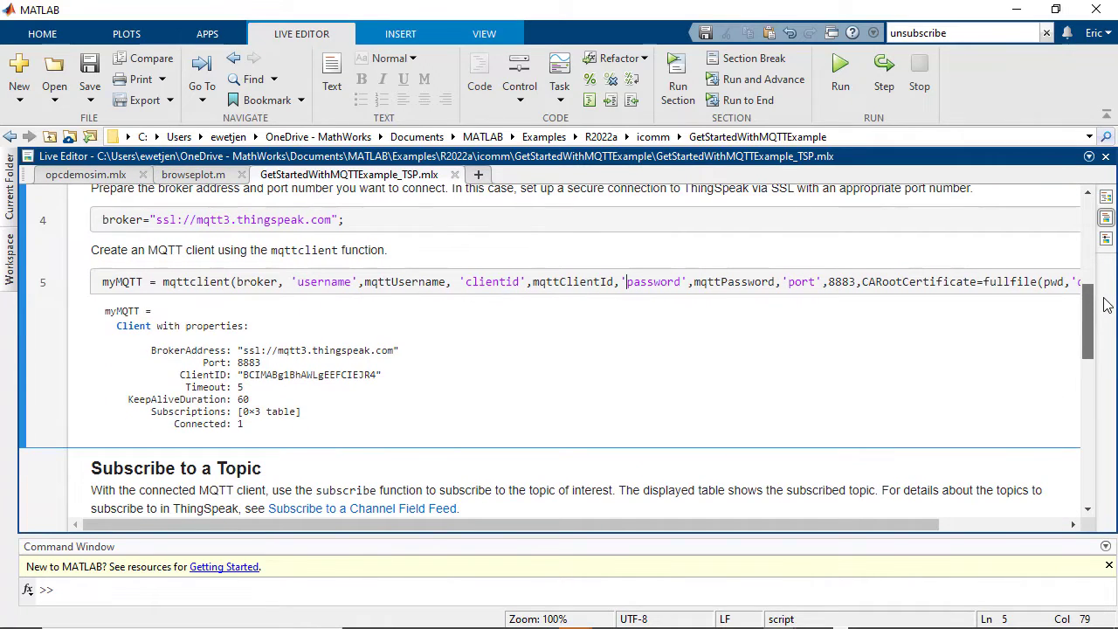
scroll("down", 3)
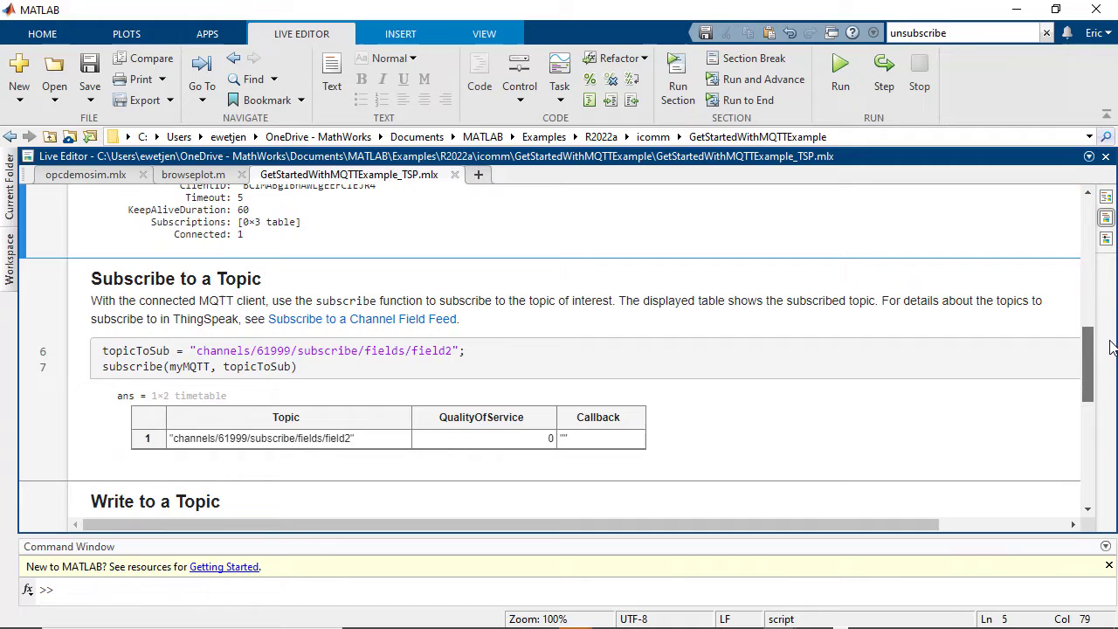
scroll("down", 3)
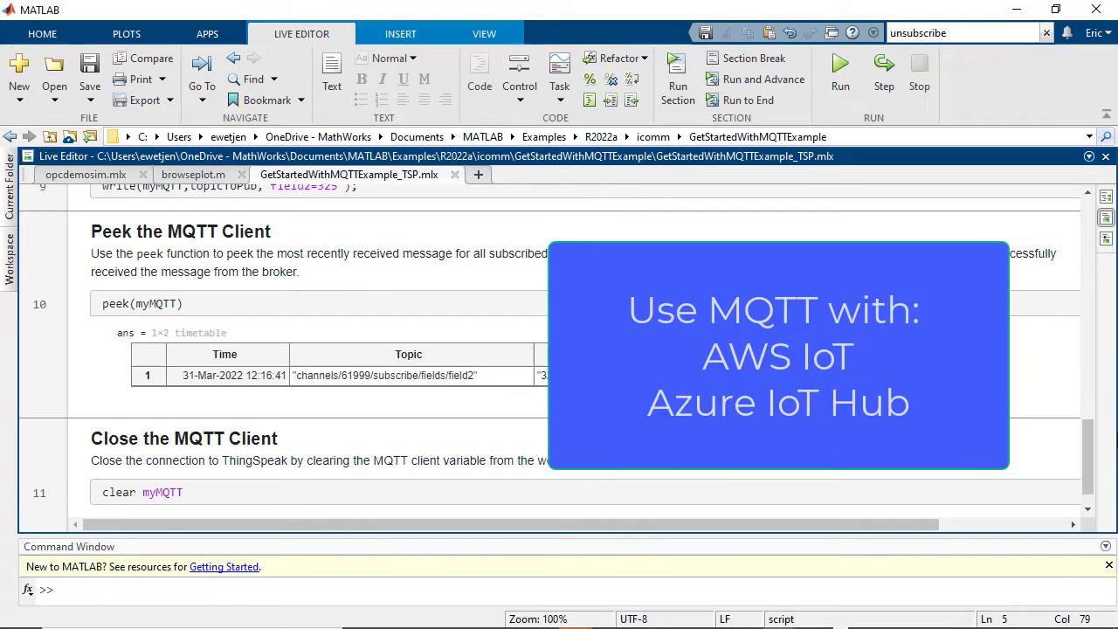
Expand the APPS gallery and browse to Test and Measurement, showing Modbus and OPC explorers.
left_click(200, 33)
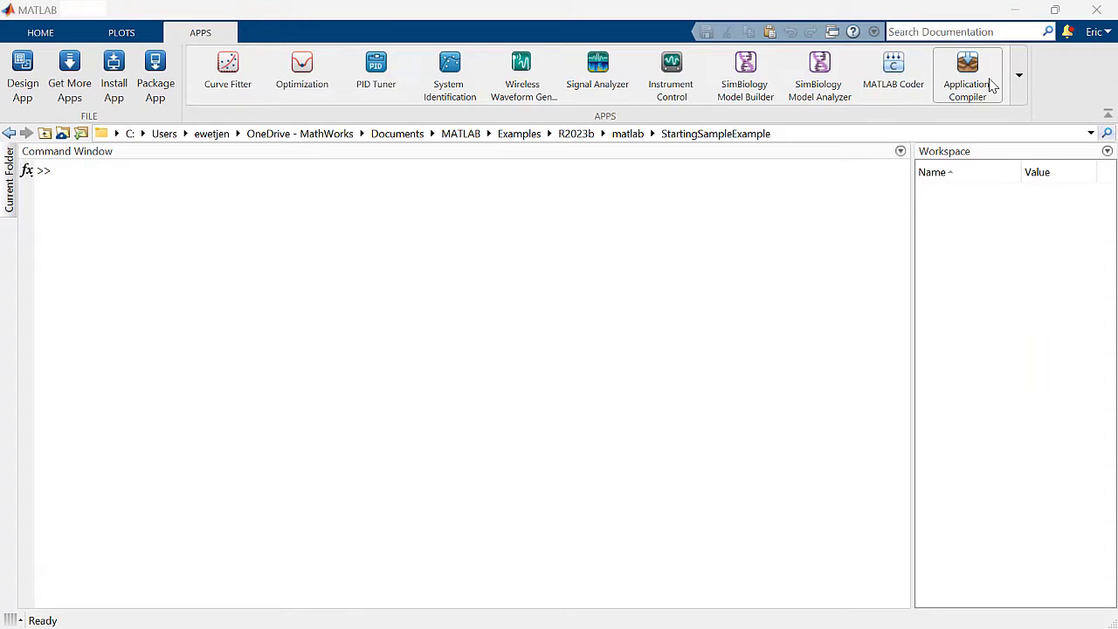
left_click(1019, 75)
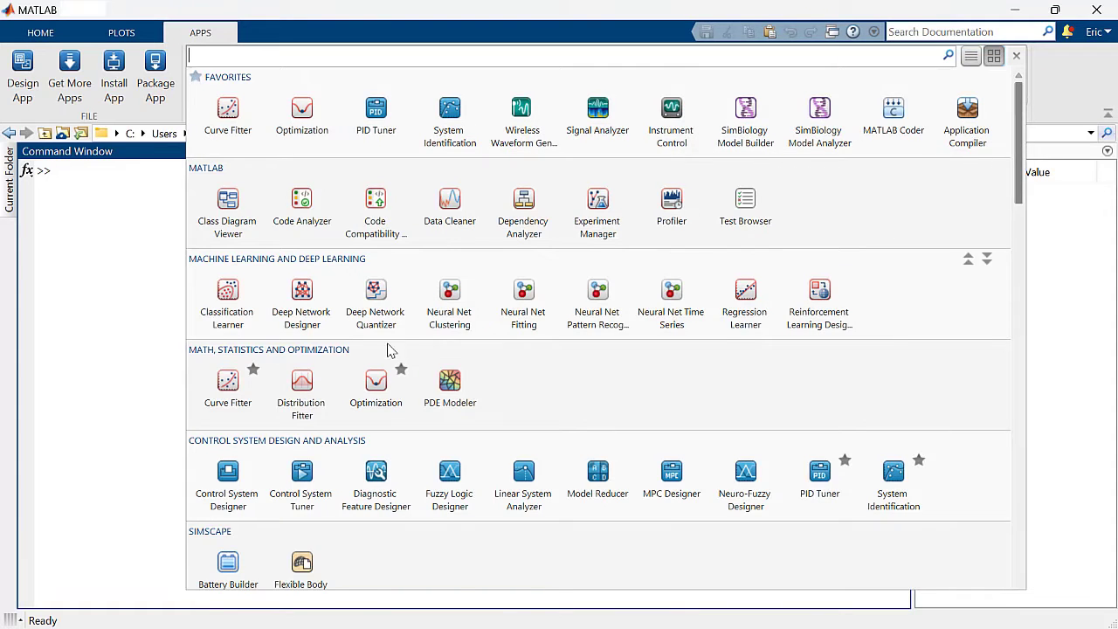
scroll("down", 3)
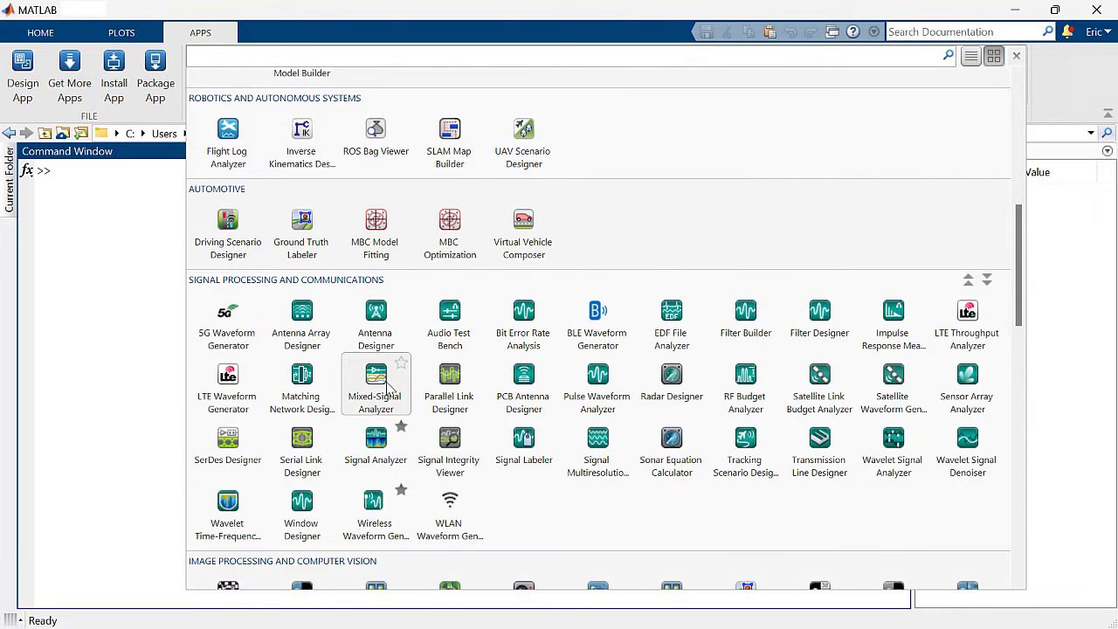
scroll("down", 3)
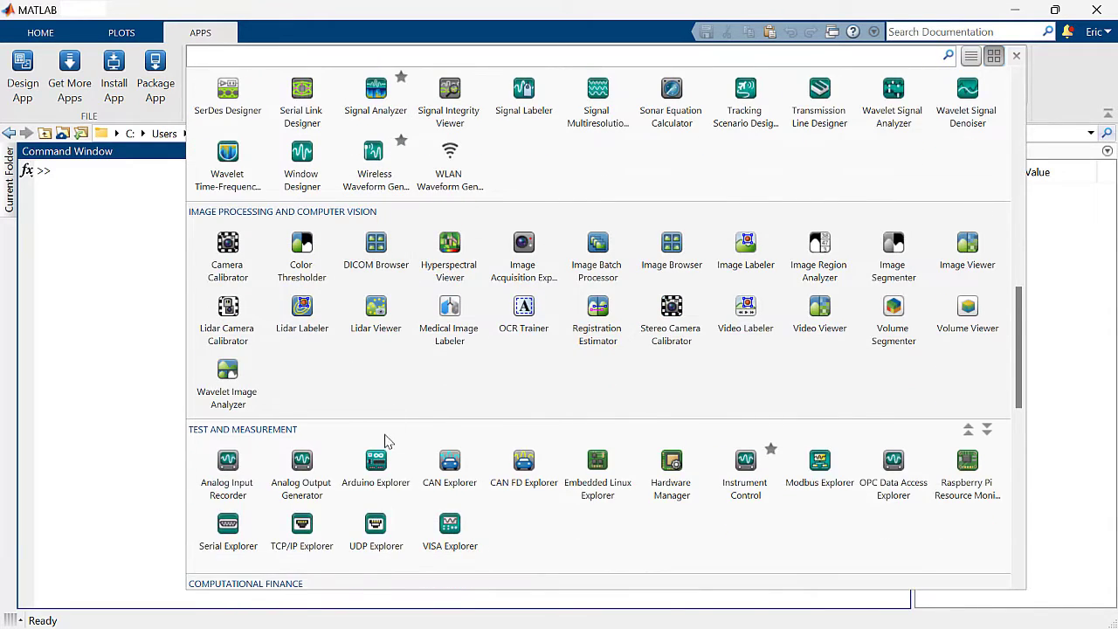
mouse_move(820, 470)
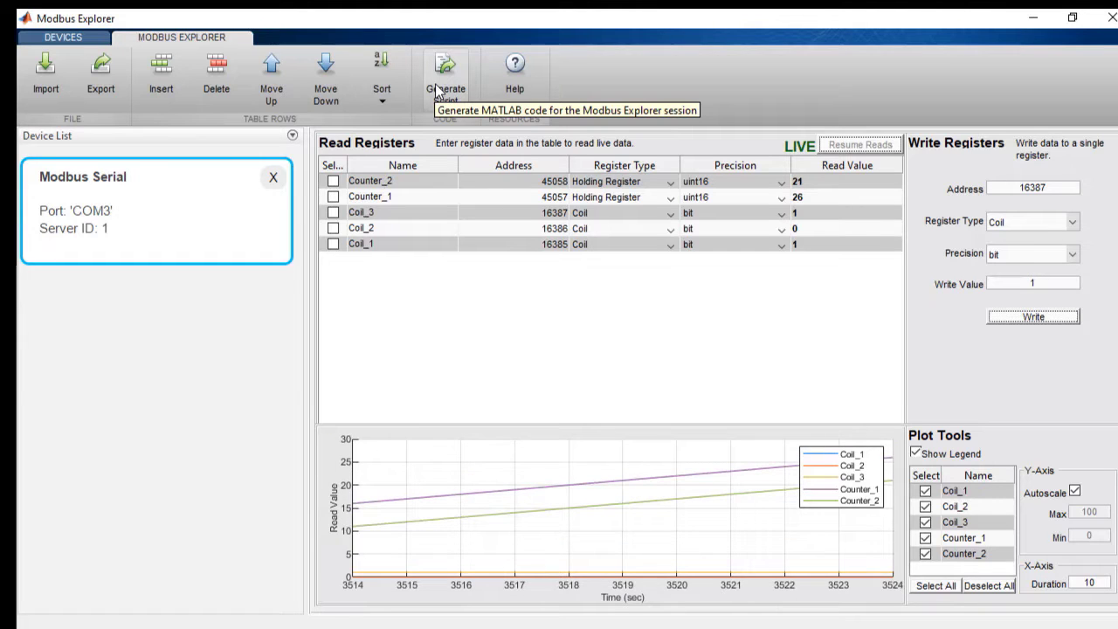
Generate a Modbus script, change the PI plot type, and add Sinusoid to selected items.
left_click(446, 74)
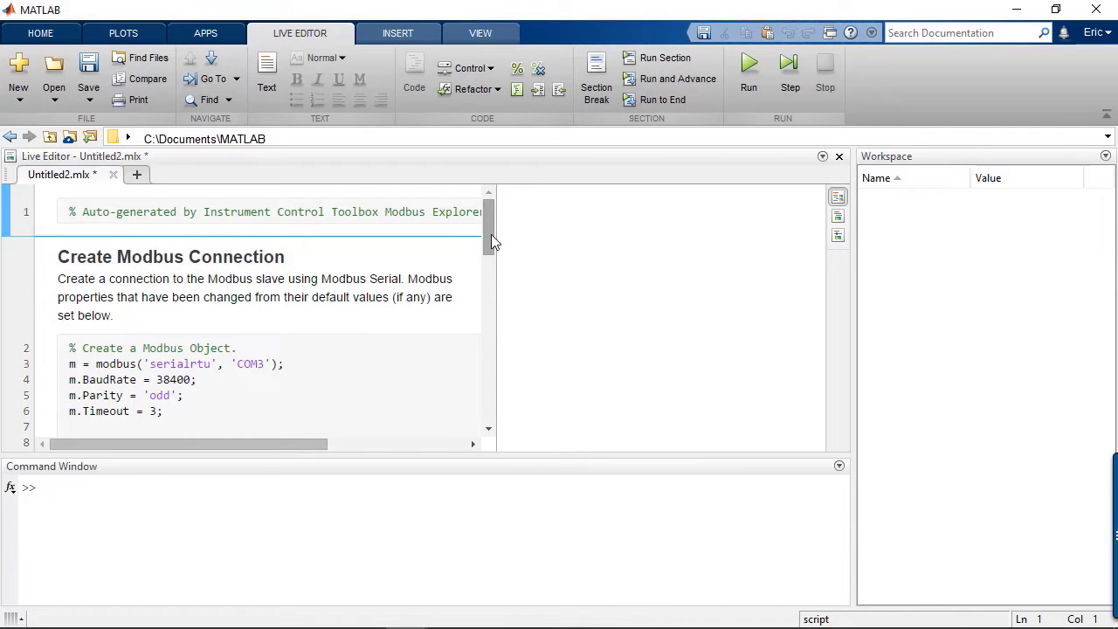
scroll("down", 3)
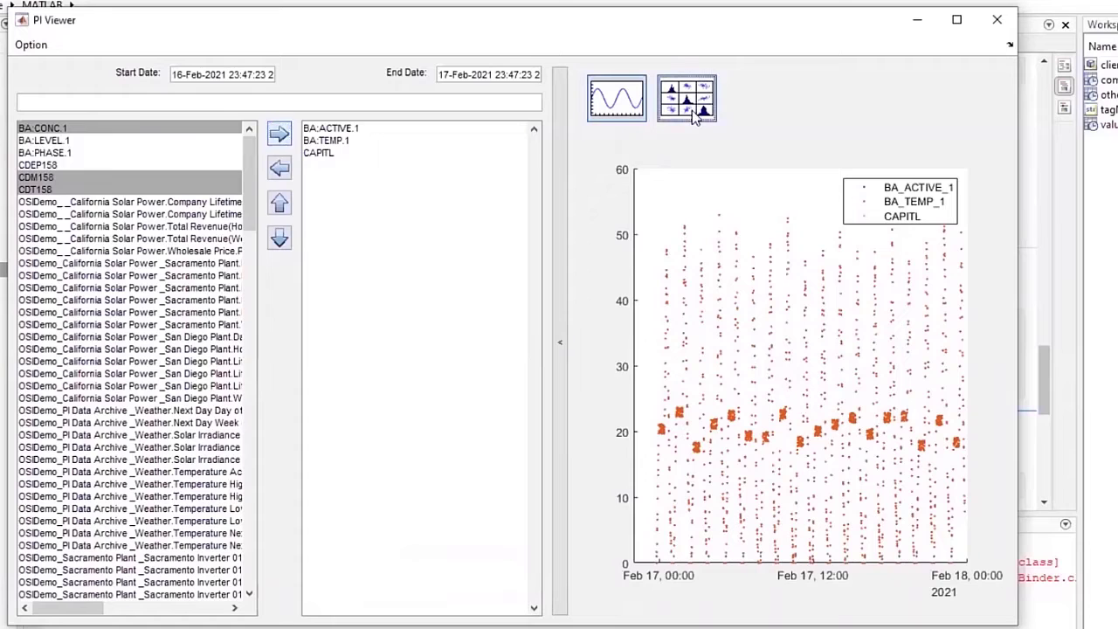
left_click(686, 98)
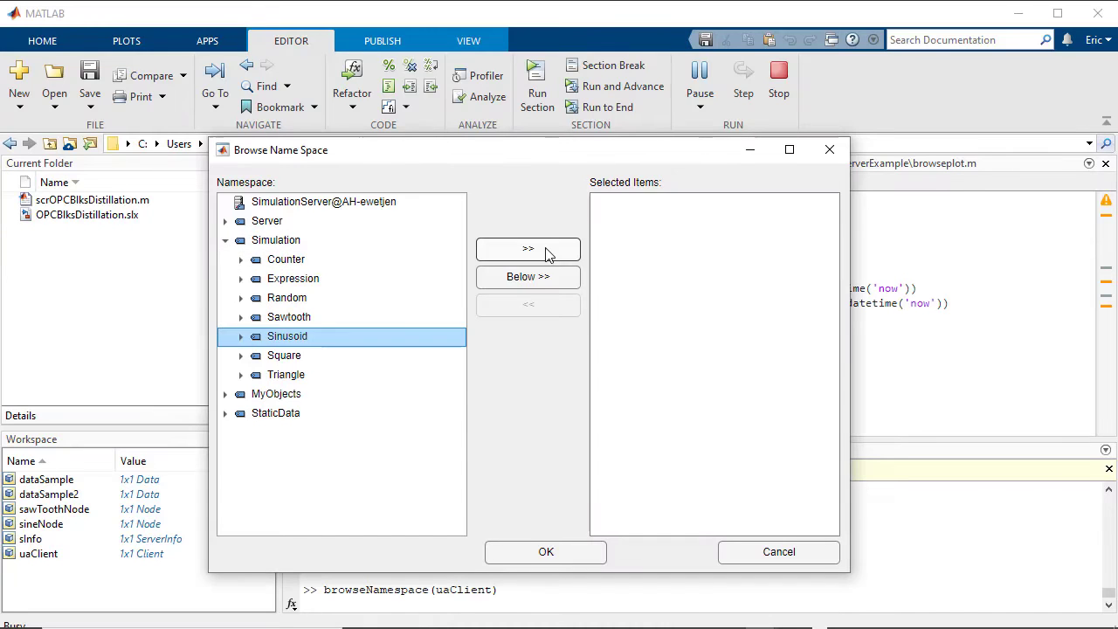
left_click(528, 249)
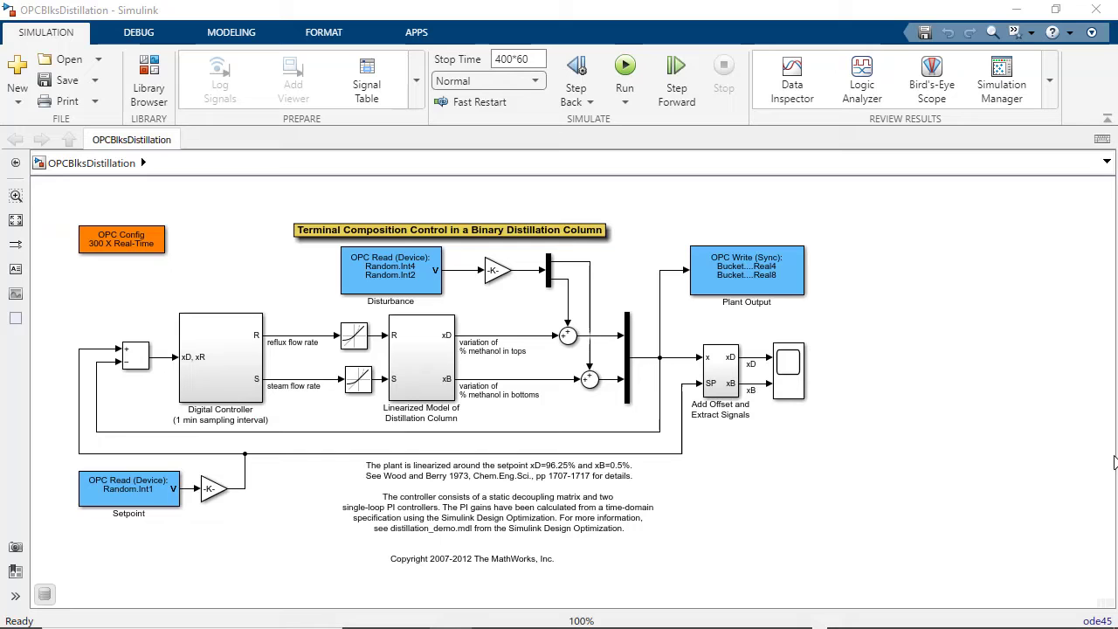
Open the block parameters of the Disturbance OPC Read (Device) block in OPCBlksDistillation.
left_click(391, 269)
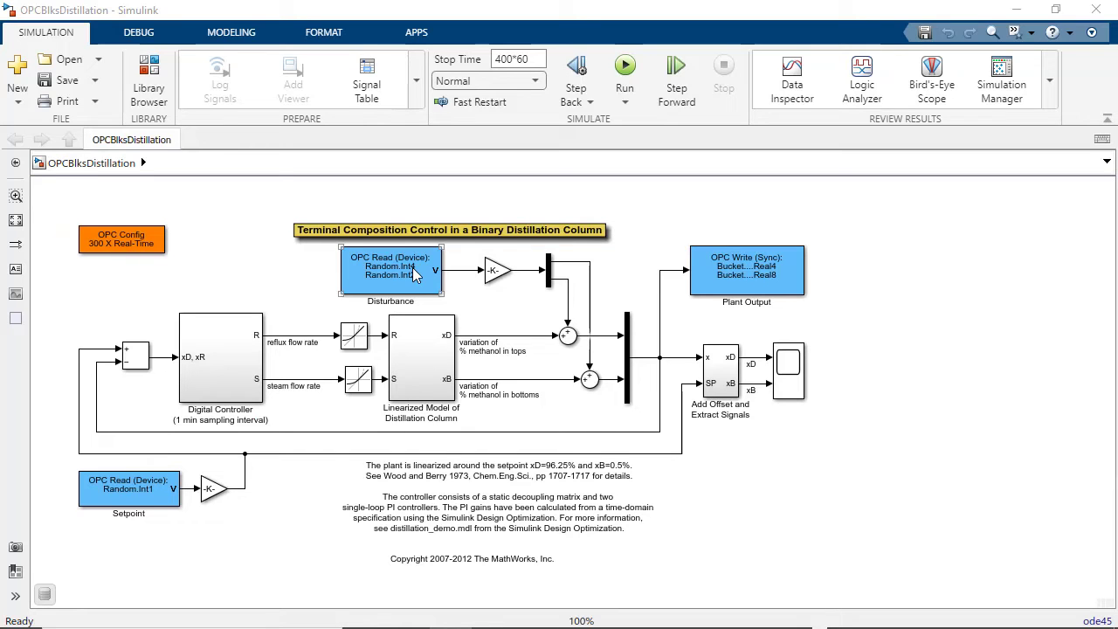
left_click(391, 269)
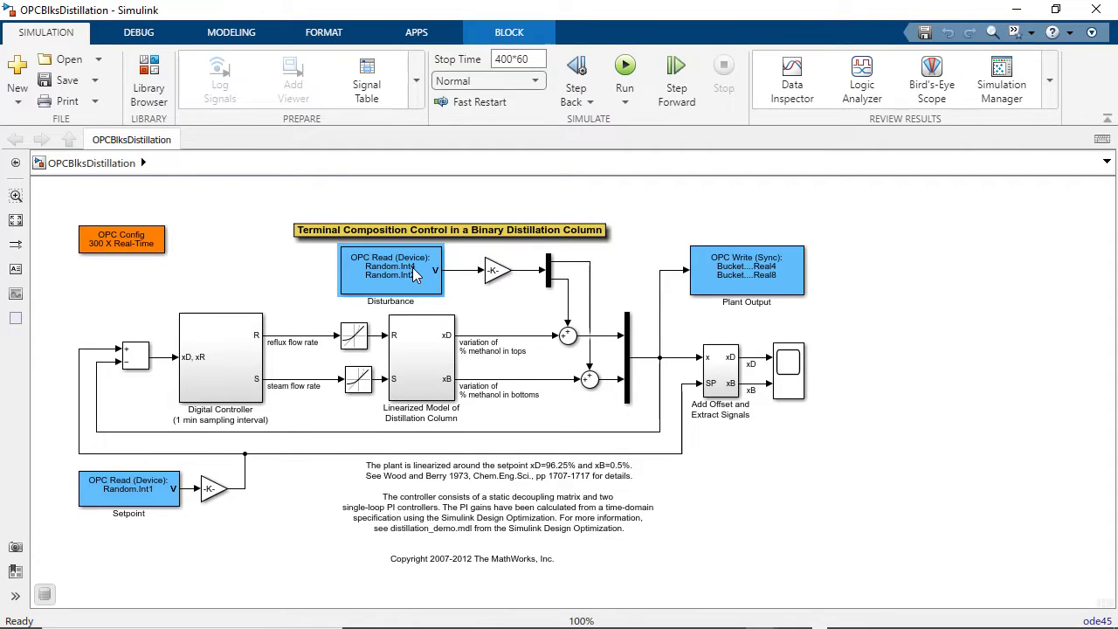
double_click(391, 269)
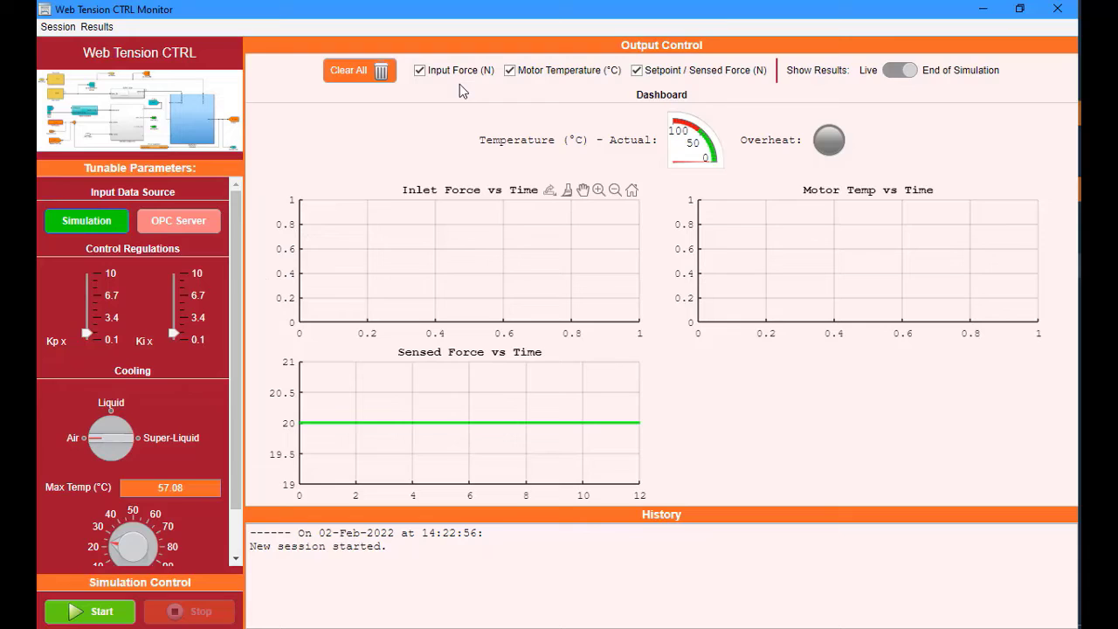
Start the Web Tension CTRL Monitor simulation from Simulation Control.
left_click(89, 610)
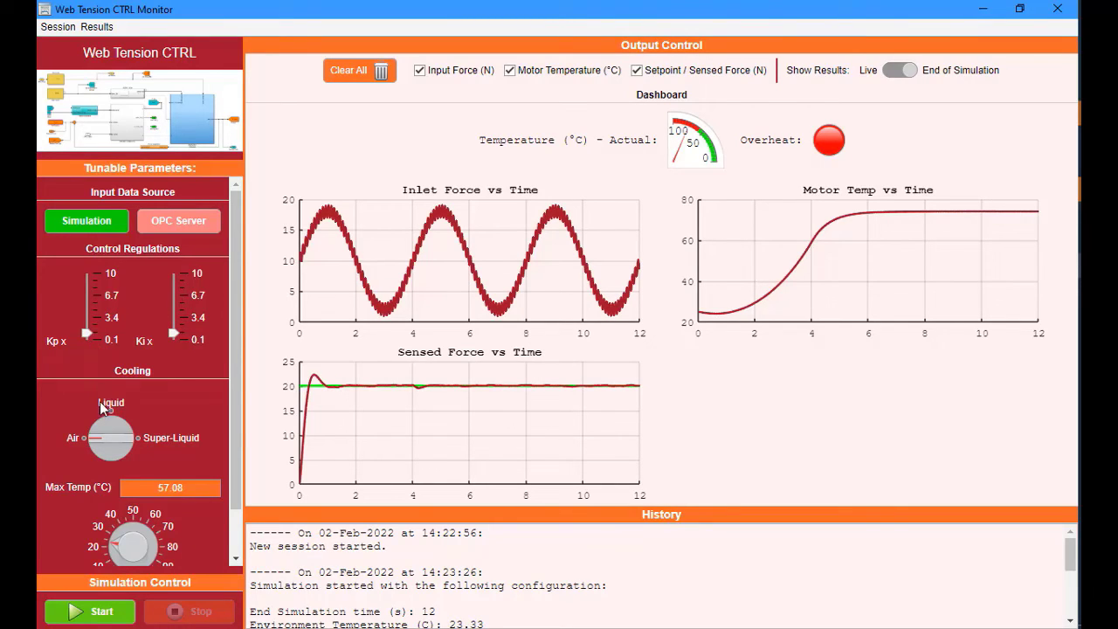
mouse_move(107, 437)
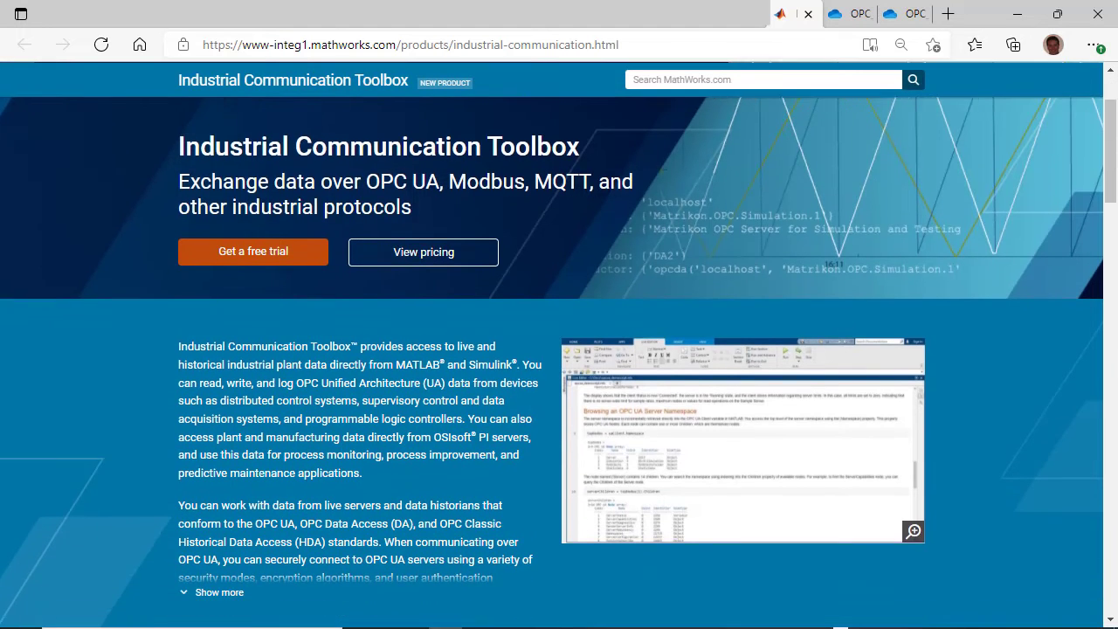
Scroll the Industrial Communication Toolbox page to the Predictive Maintenance, OPC UA and Modbus cards.
scroll("down", 3)
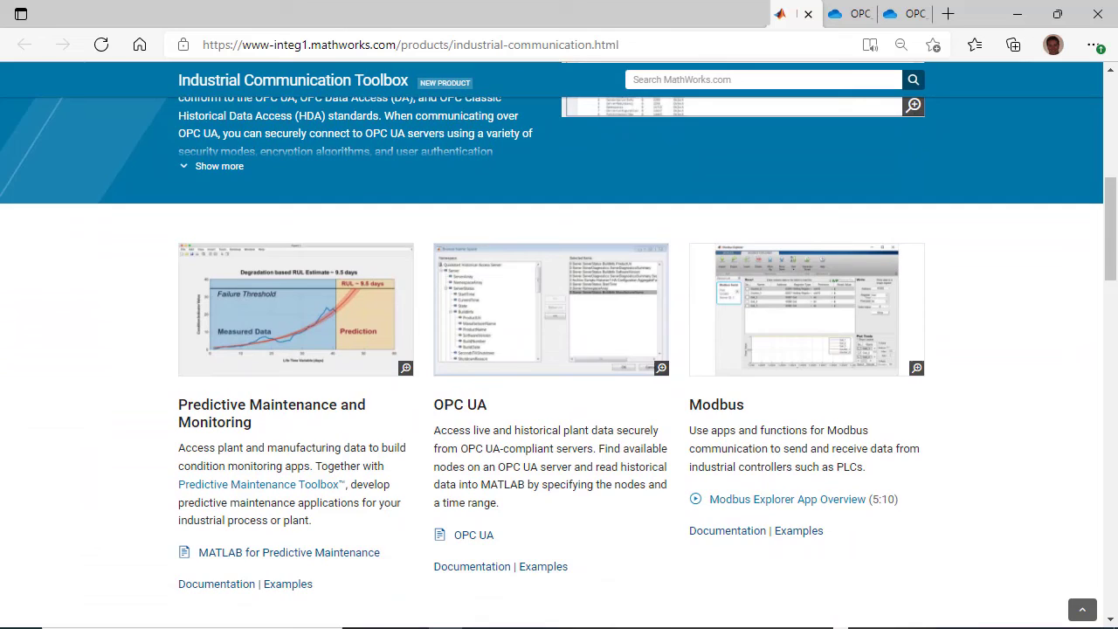